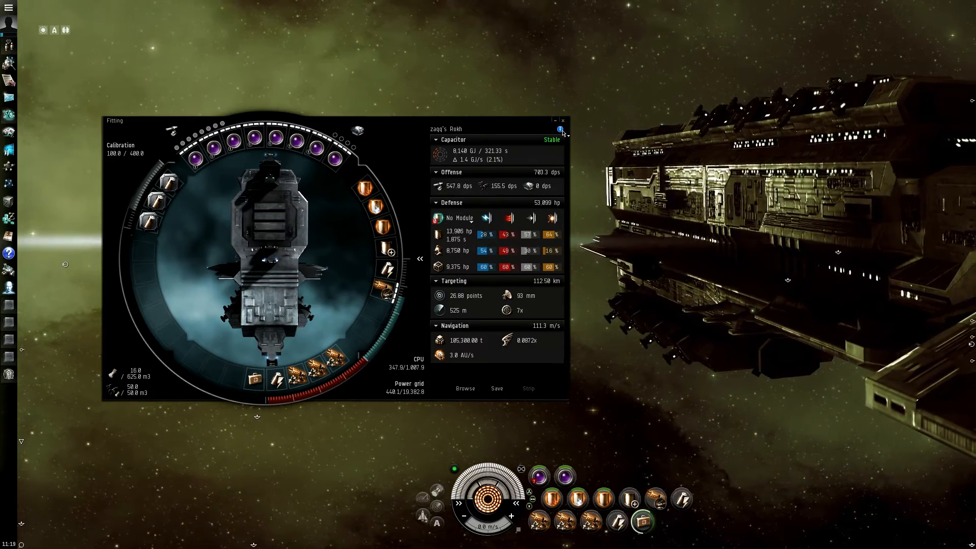
Open the Rokh battleship's Information window on its Description tab
{"action": "left_click", "coordinate": [560, 130]}
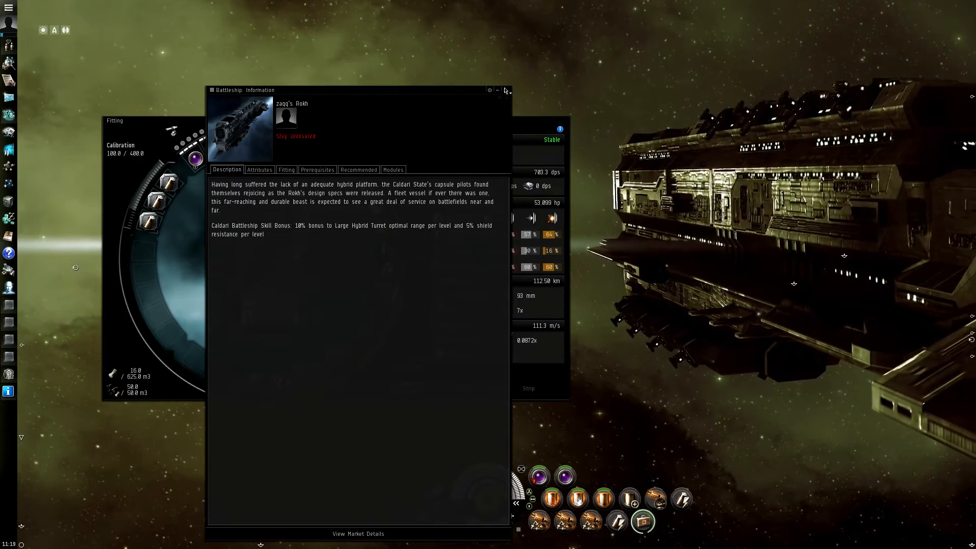
{"action": "left_click", "coordinate": [506, 90]}
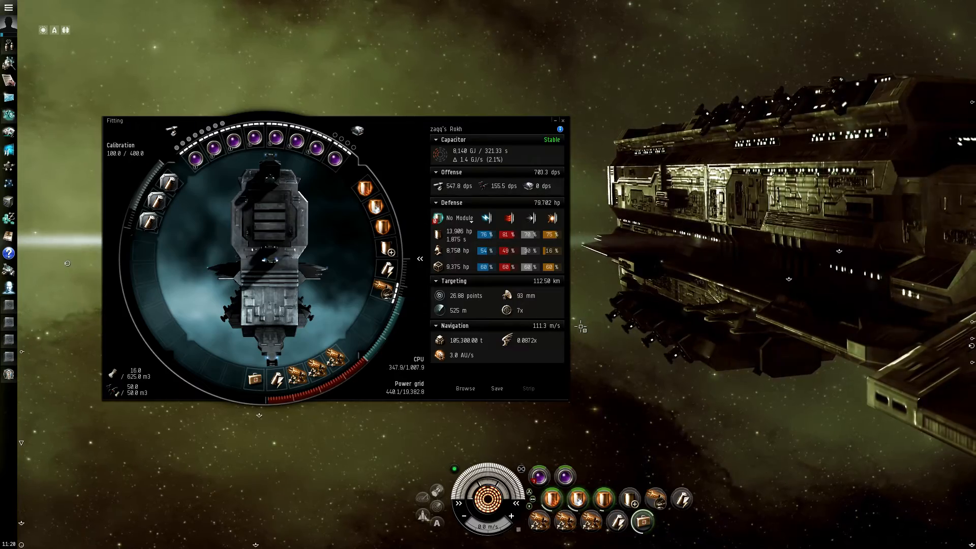
{"action": "mouse_move", "coordinate": [505, 235]}
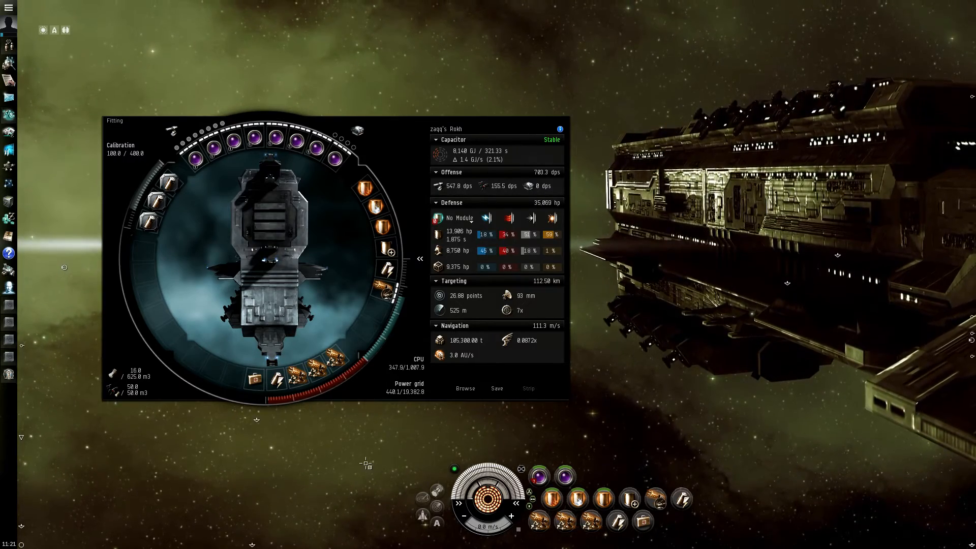
{"action": "mouse_move", "coordinate": [328, 378]}
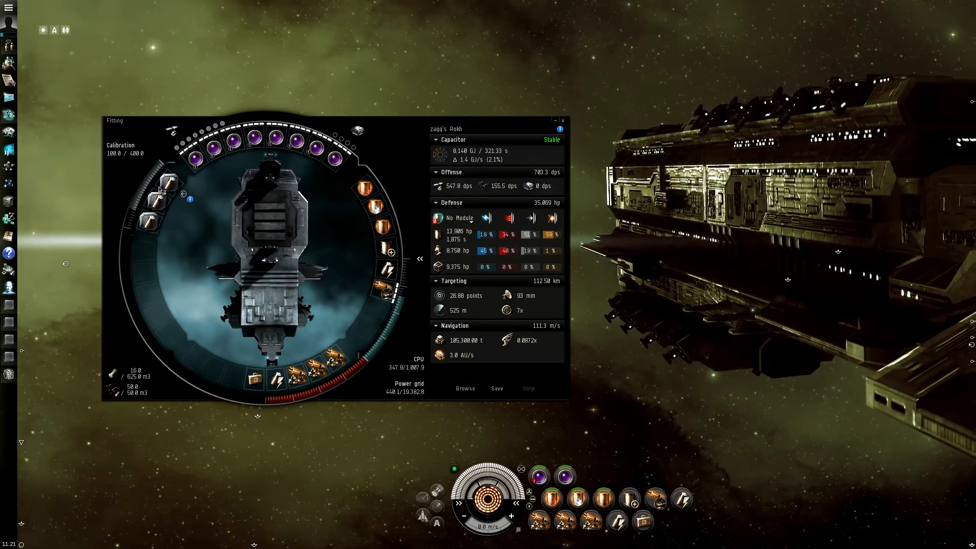
{"action": "mouse_move", "coordinate": [158, 207]}
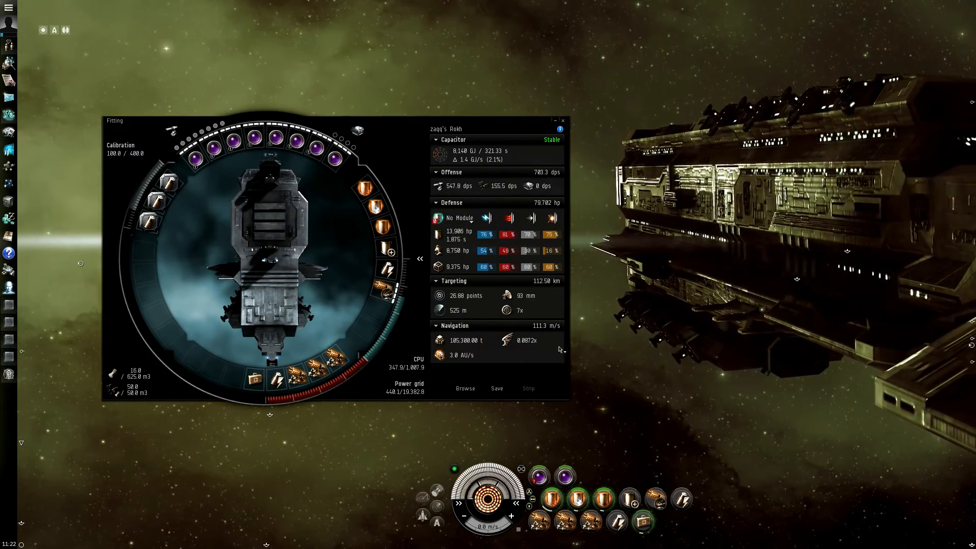
{"action": "mouse_move", "coordinate": [289, 141]}
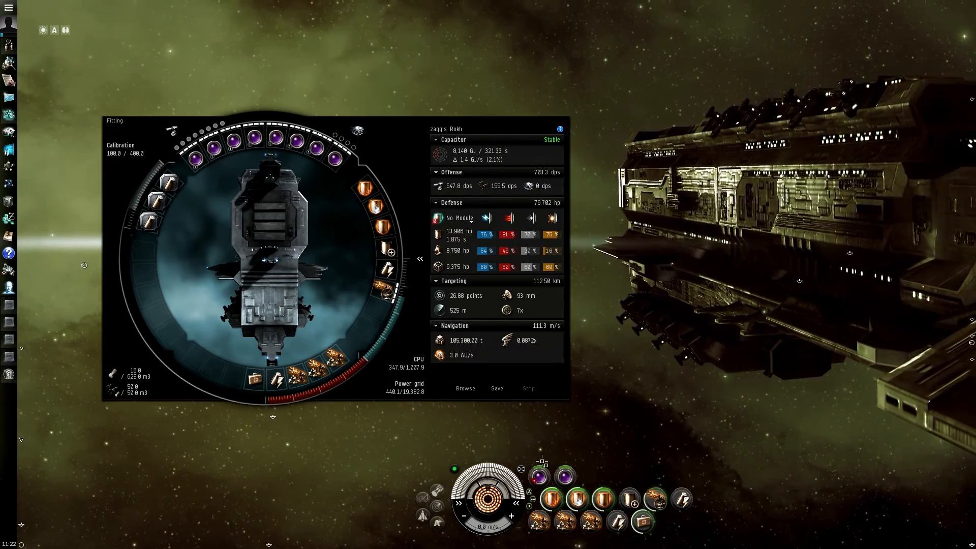
{"action": "mouse_move", "coordinate": [296, 141]}
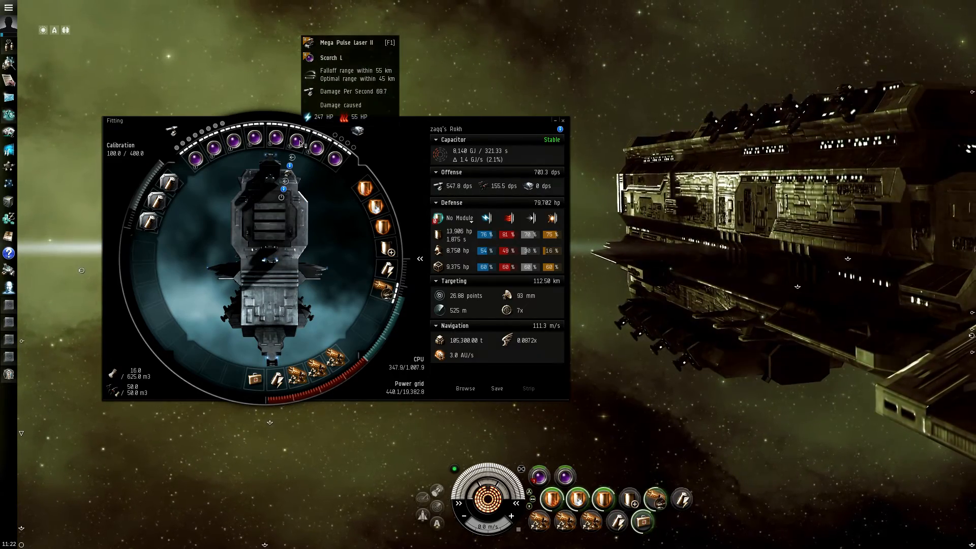